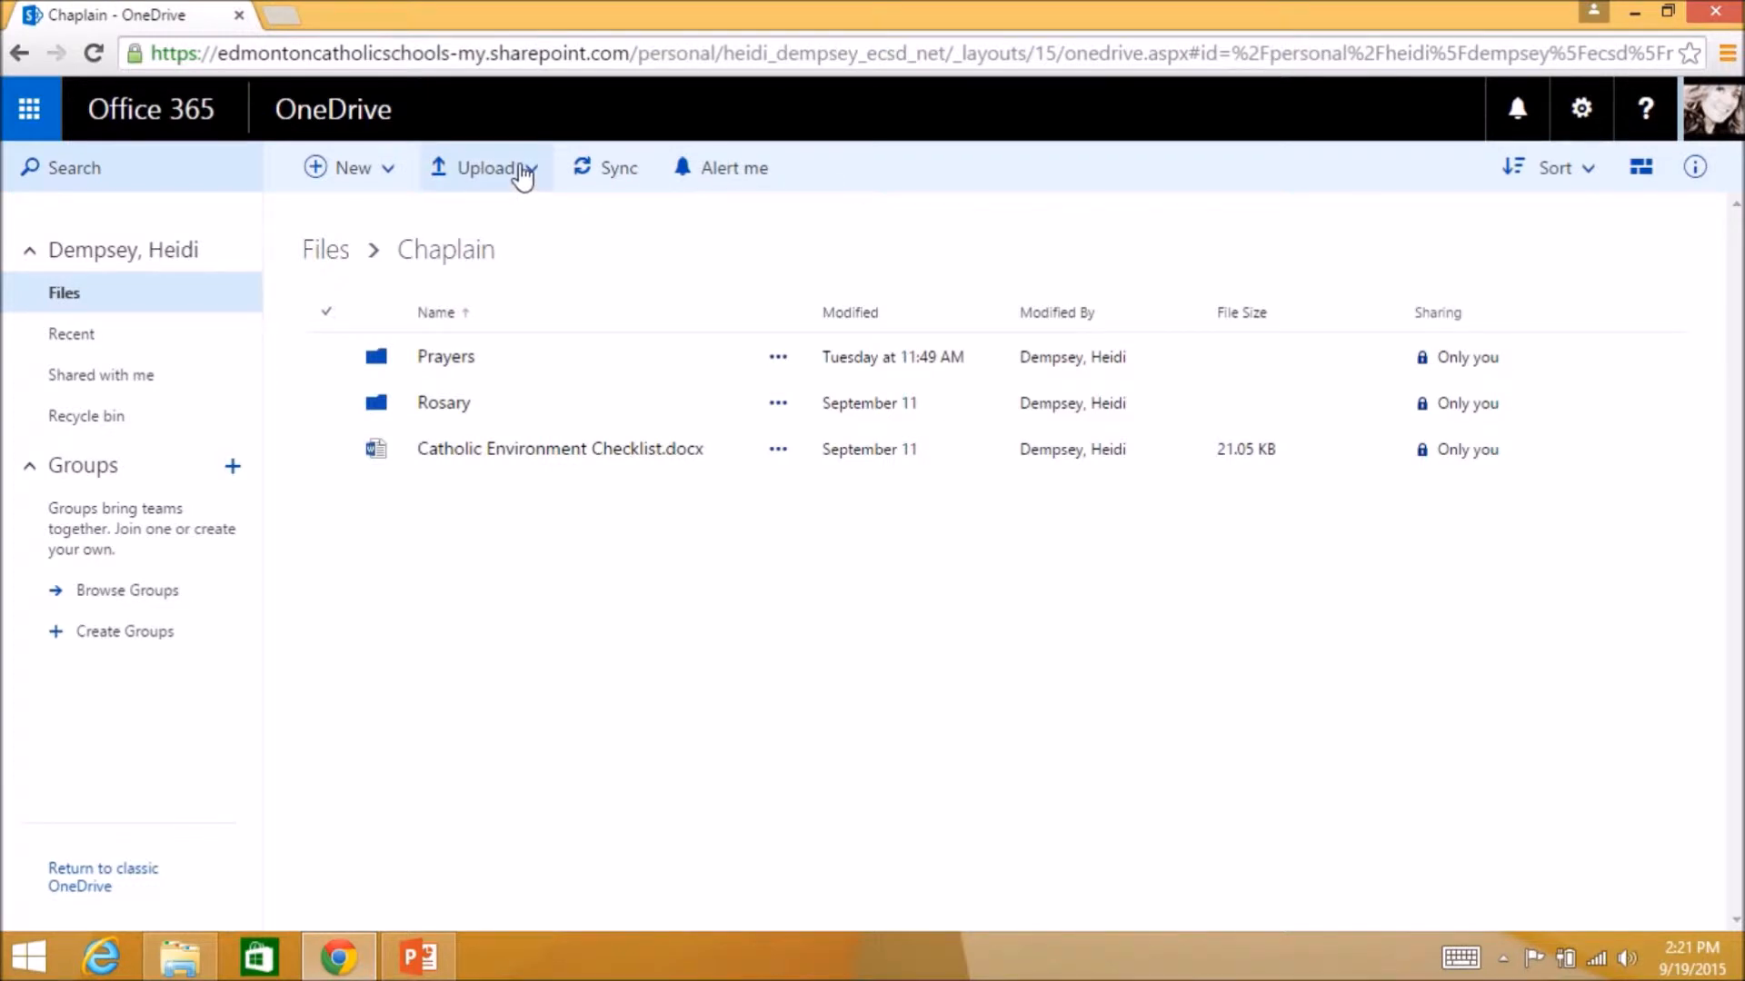
# - Check the local Documents folder, then open OneDrive from the Office 365 portal home
pyautogui.click(327, 448)
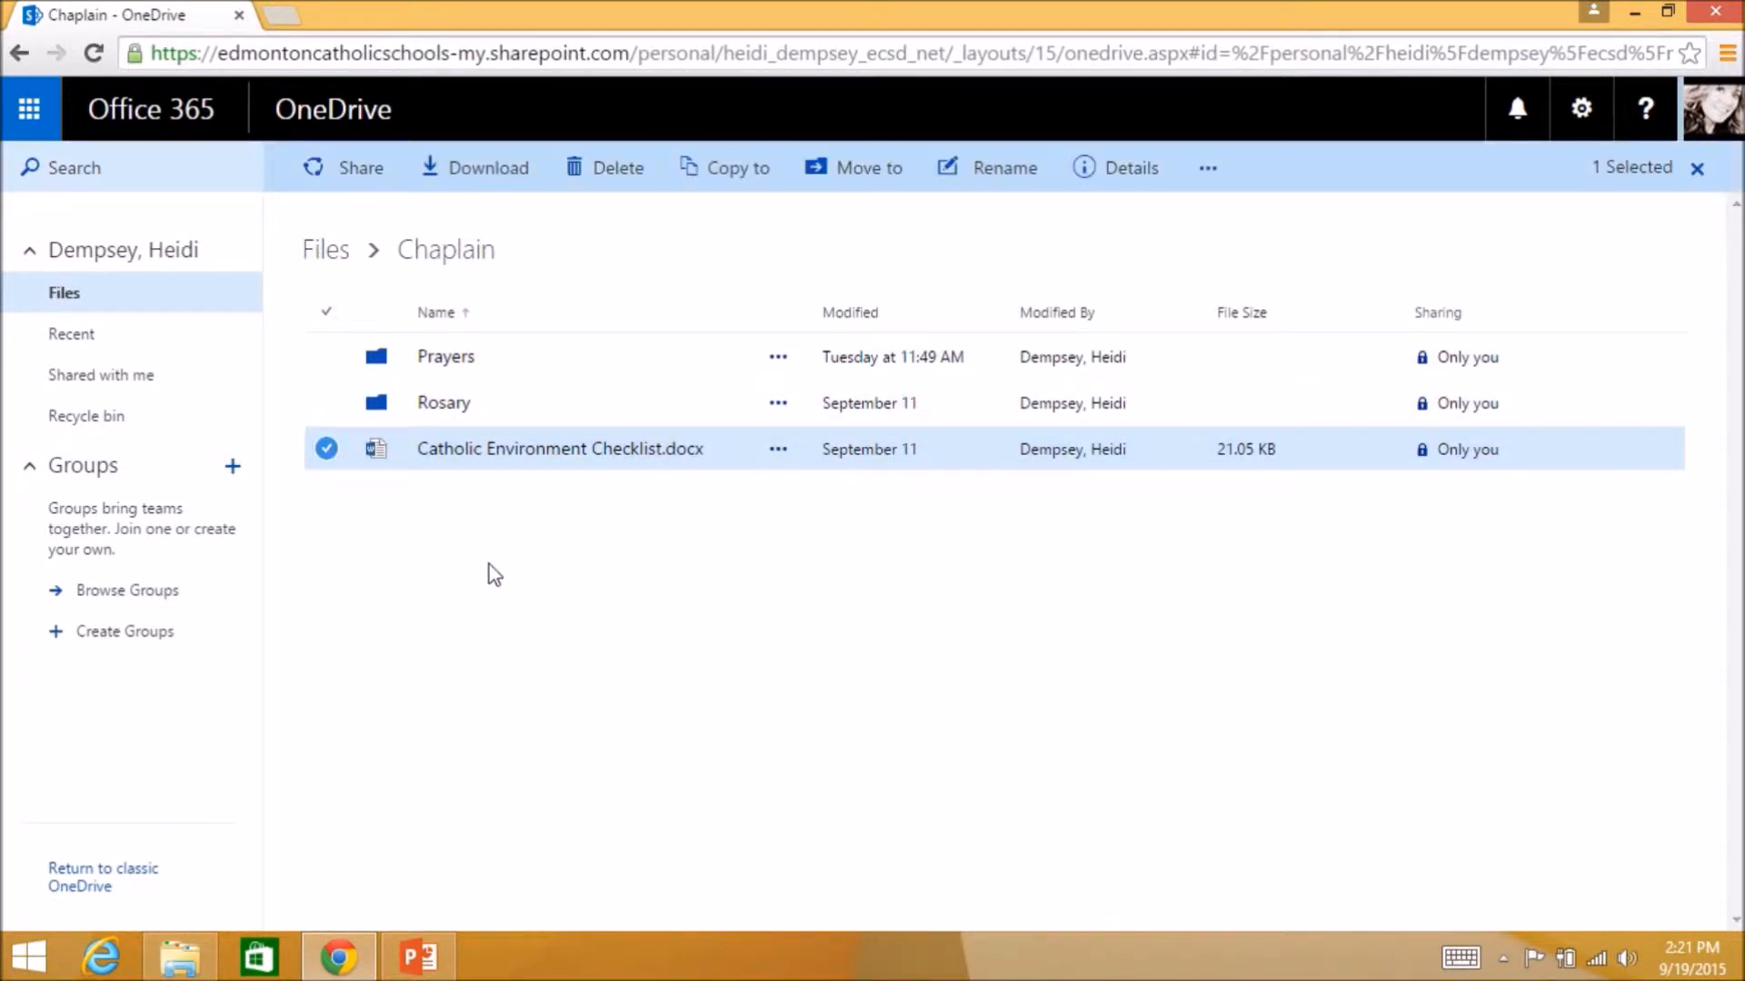
pyautogui.moveTo(493, 560)
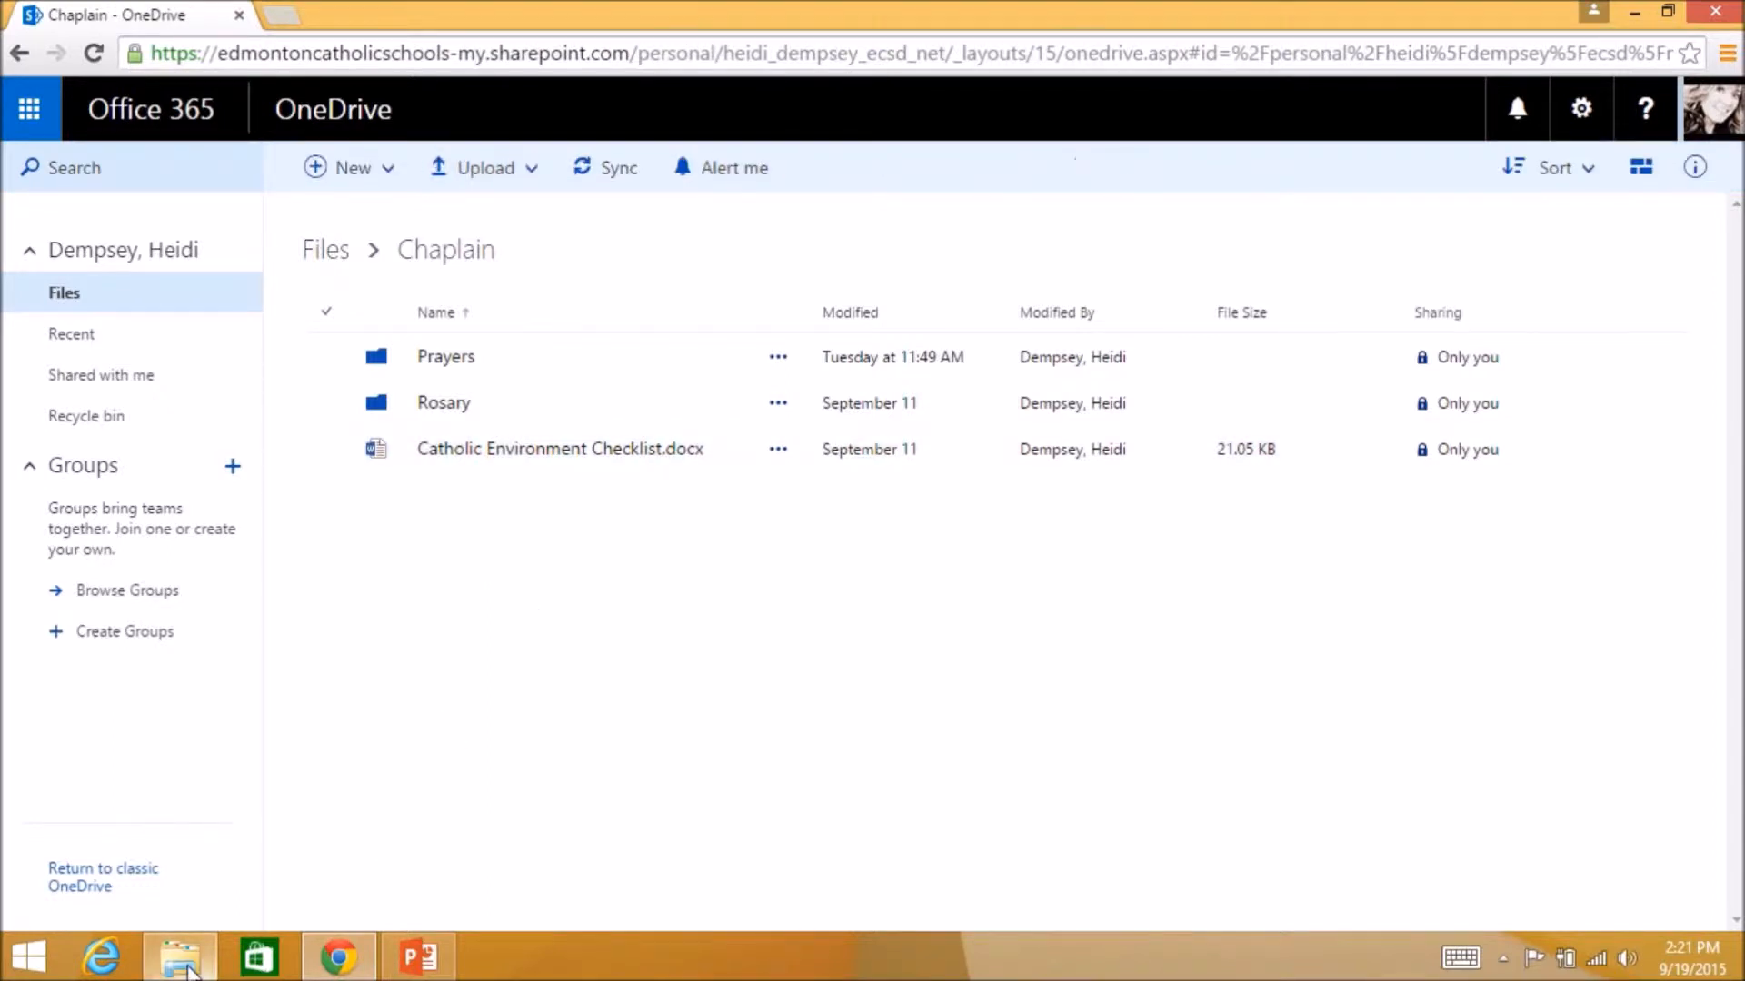
pyautogui.click(179, 955)
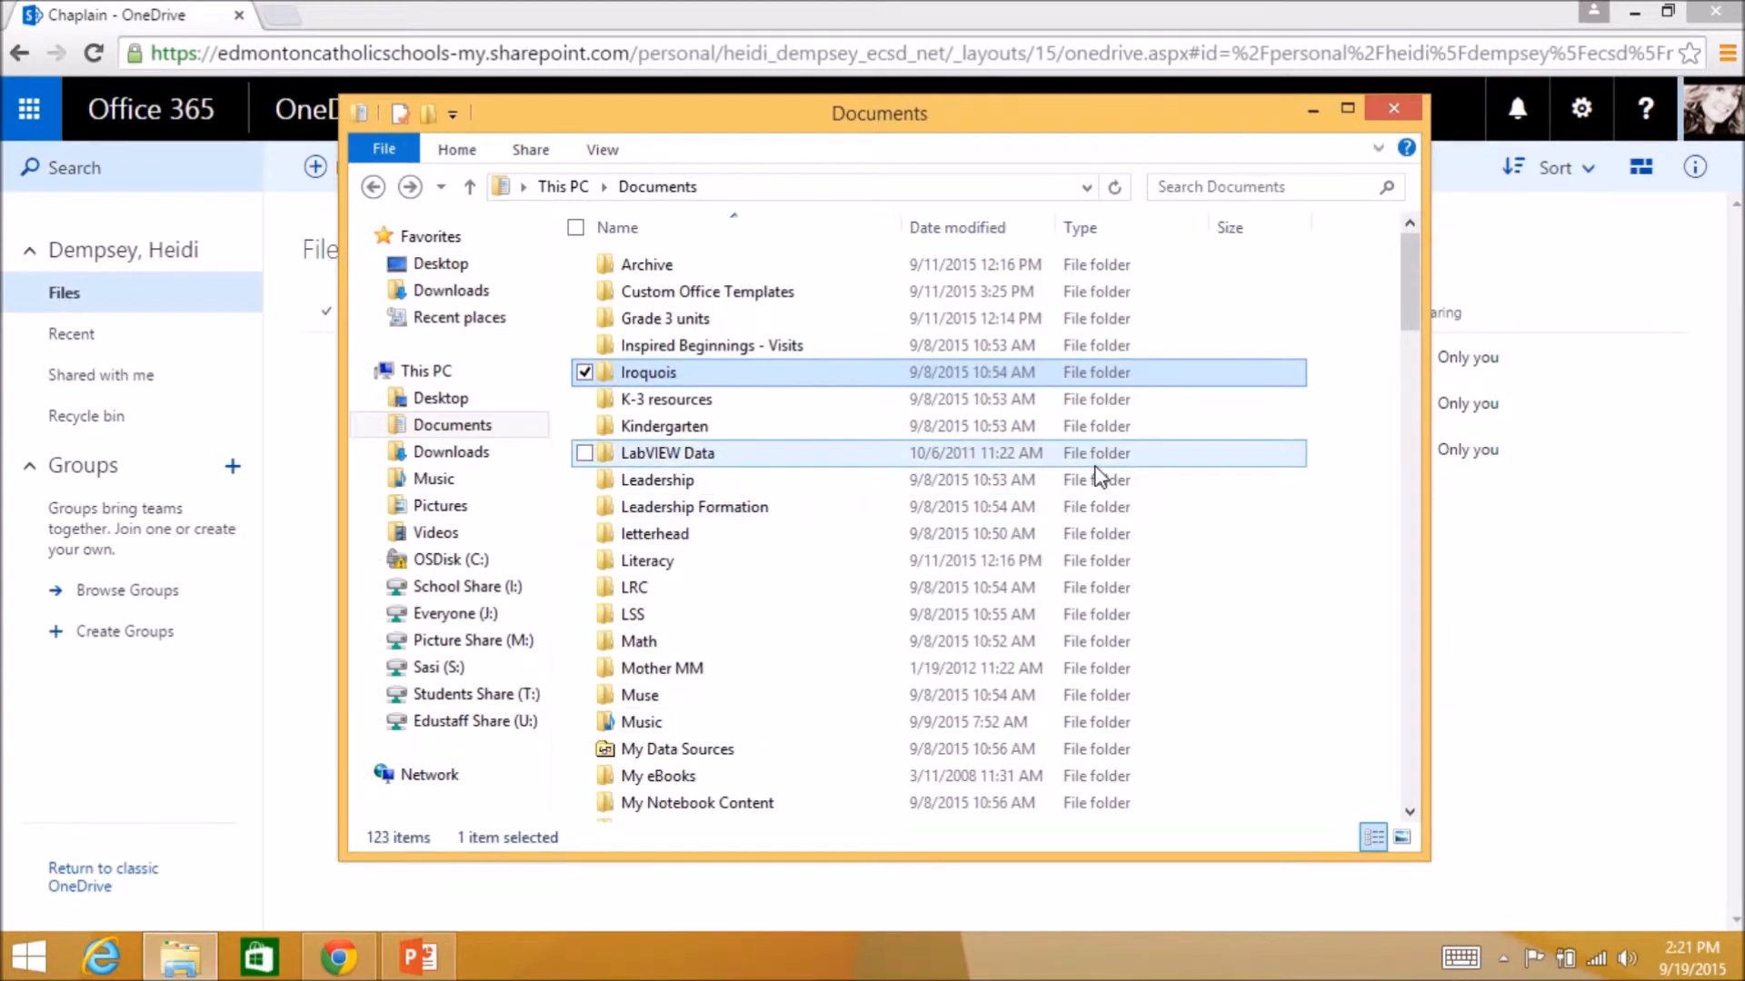
pyautogui.scroll(-3)
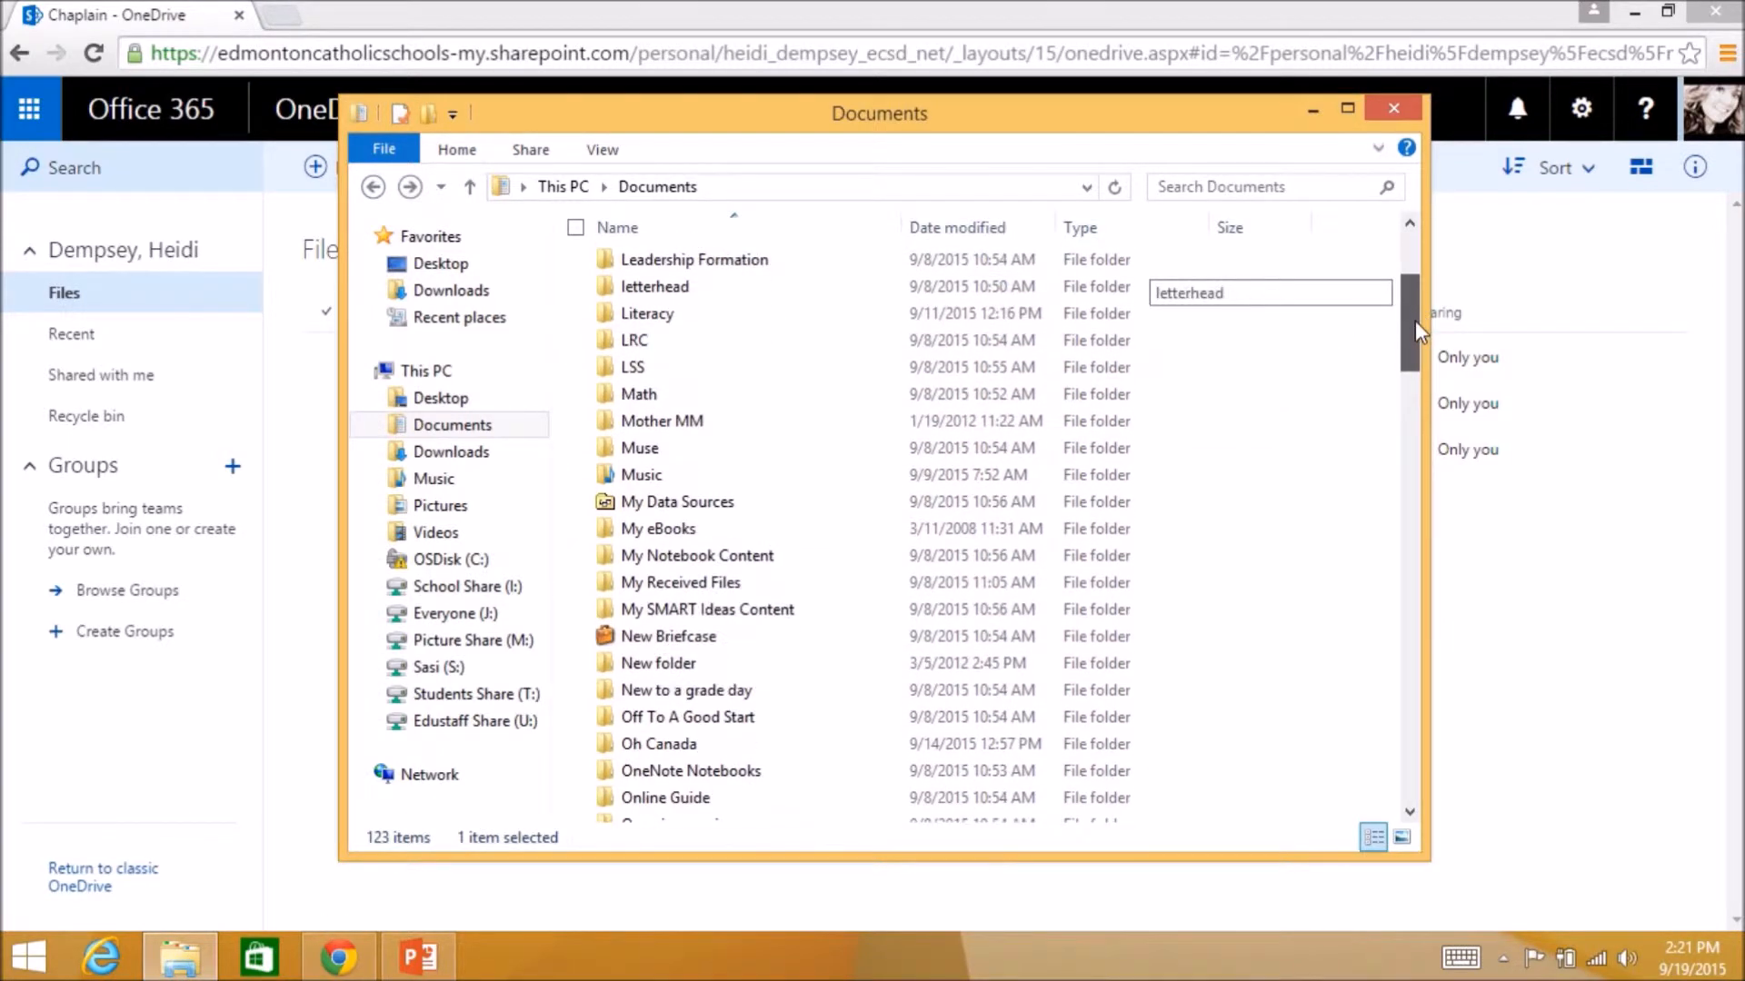
pyautogui.scroll(-3)
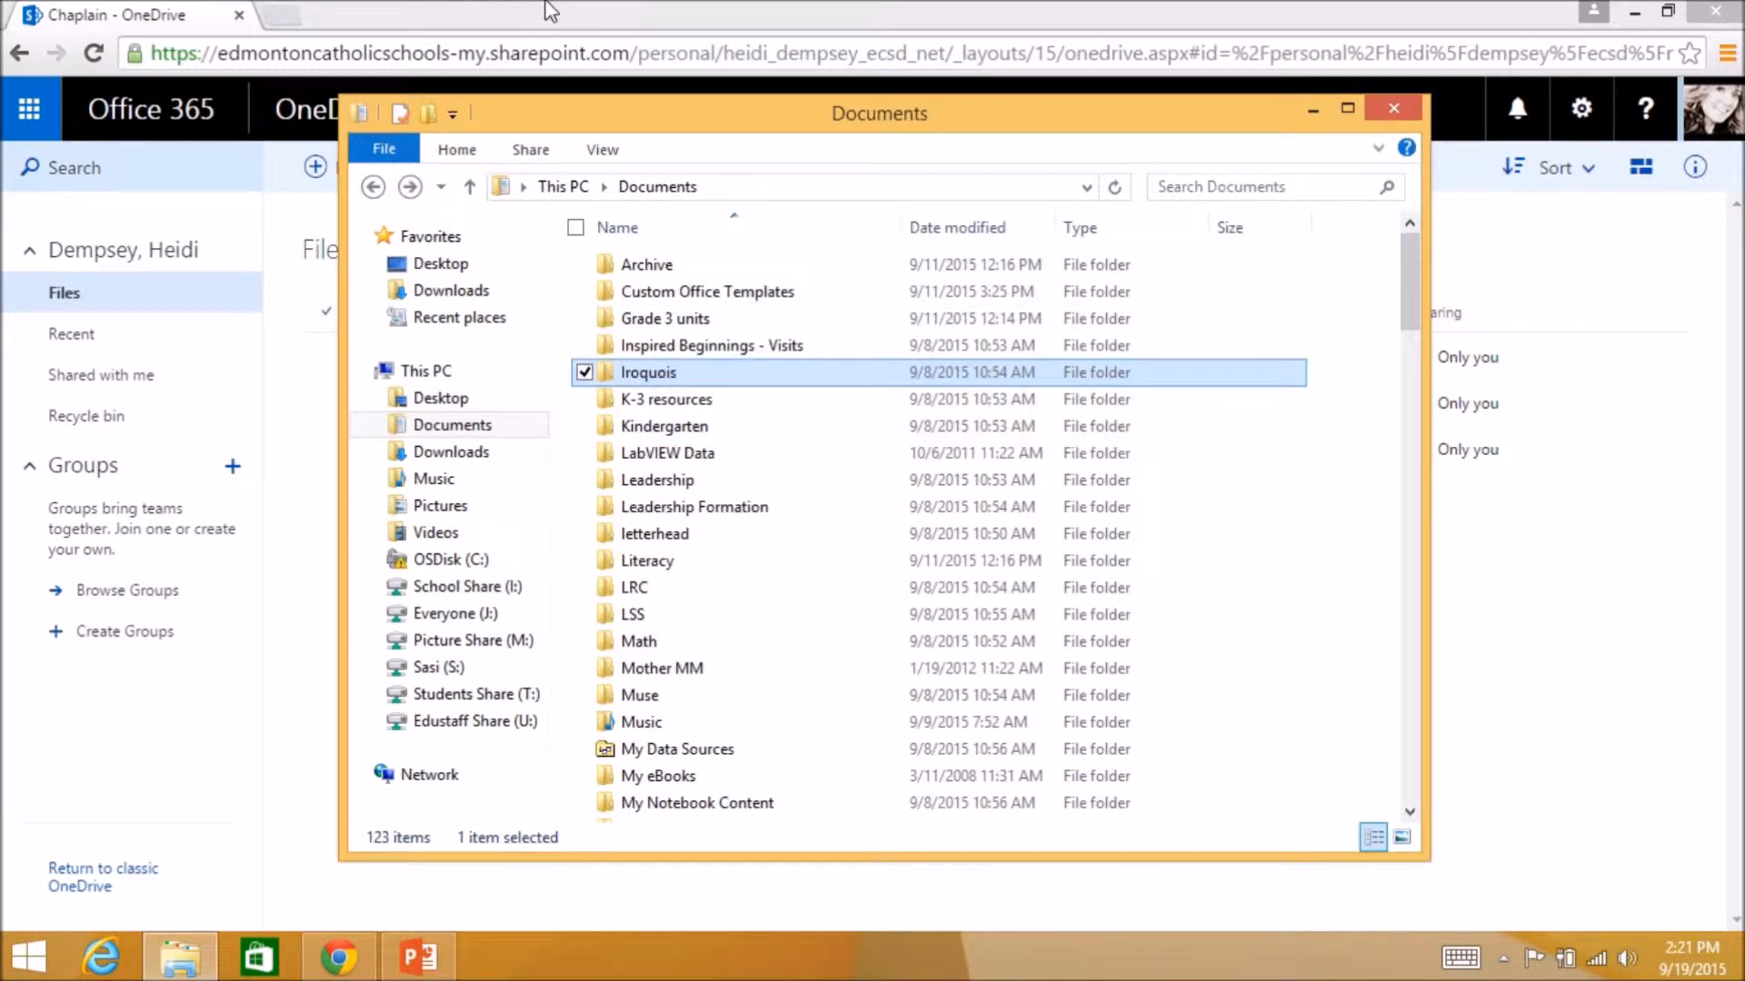
pyautogui.click(1392, 109)
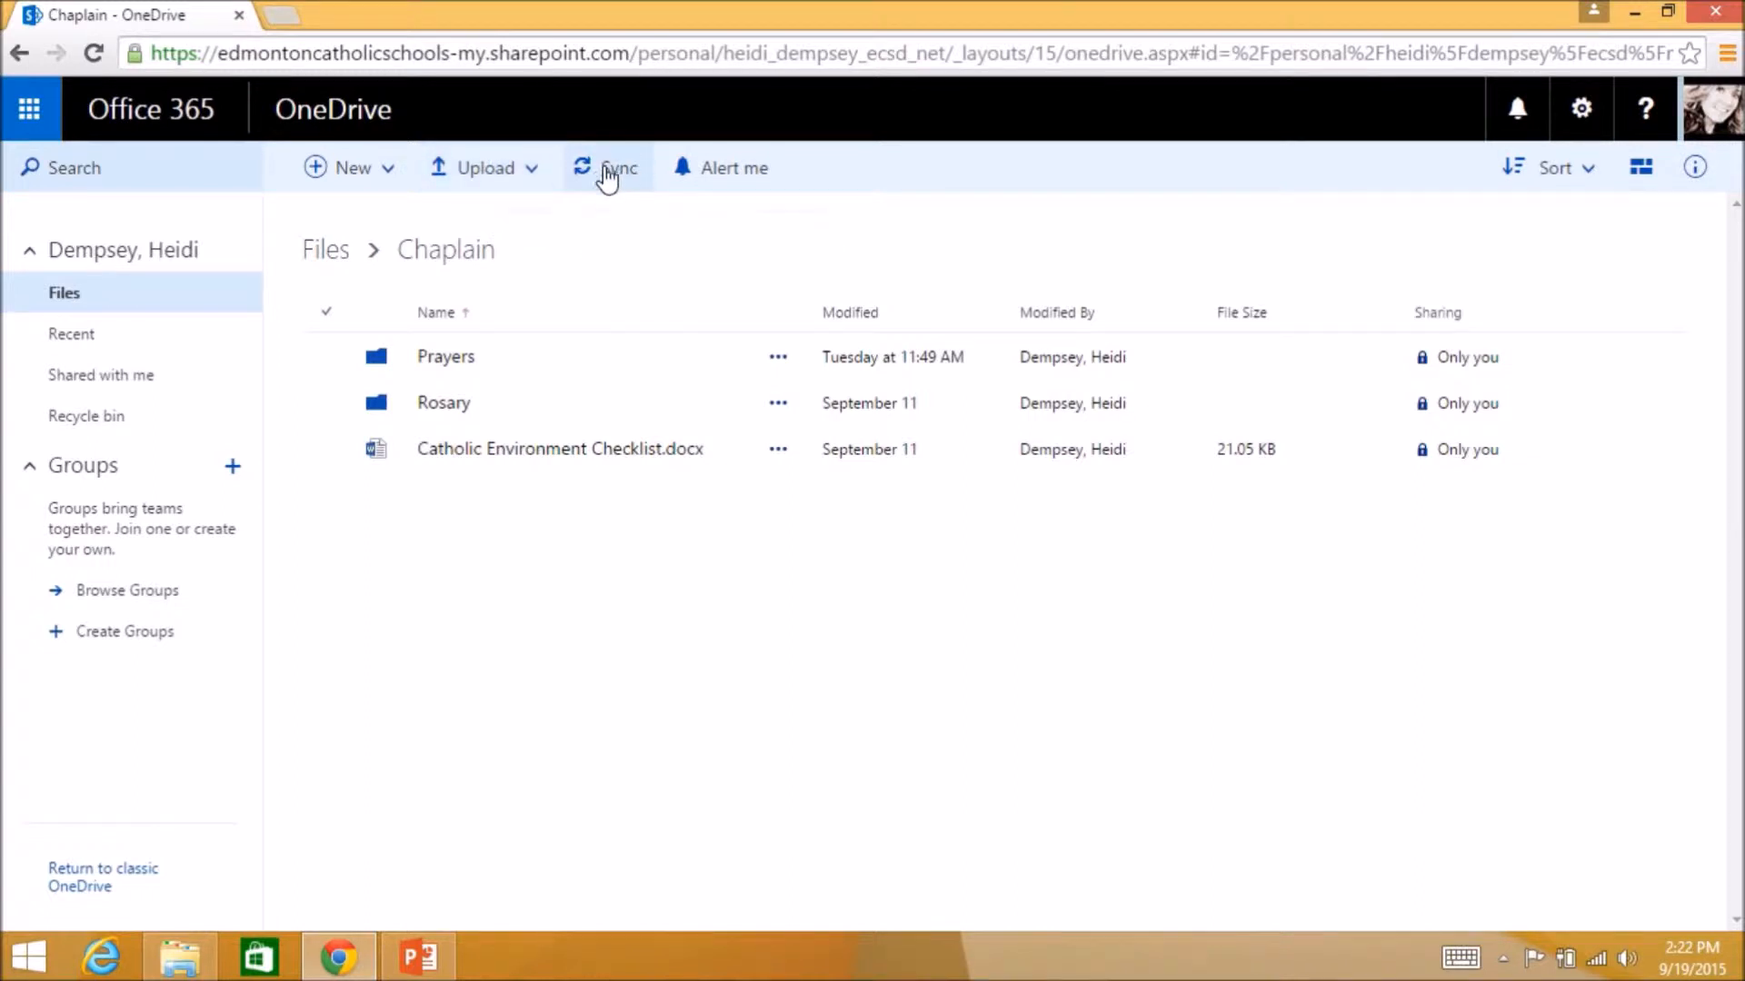
pyautogui.moveTo(606, 167)
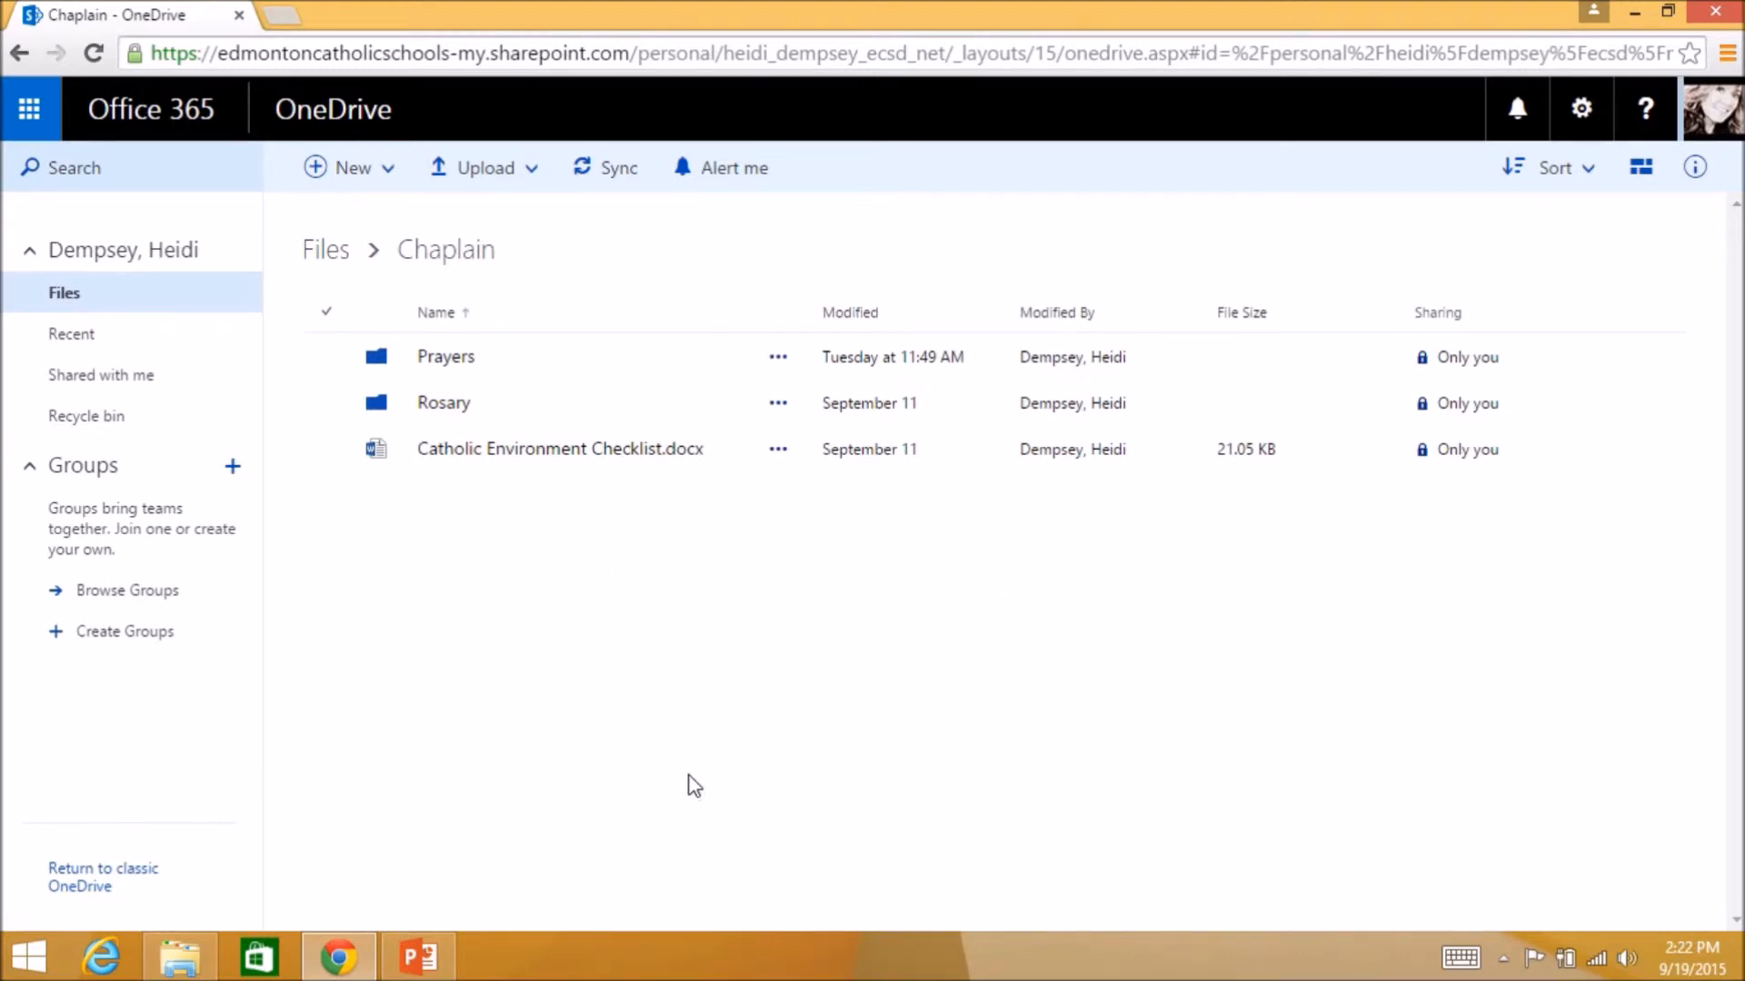
pyautogui.moveTo(689, 768)
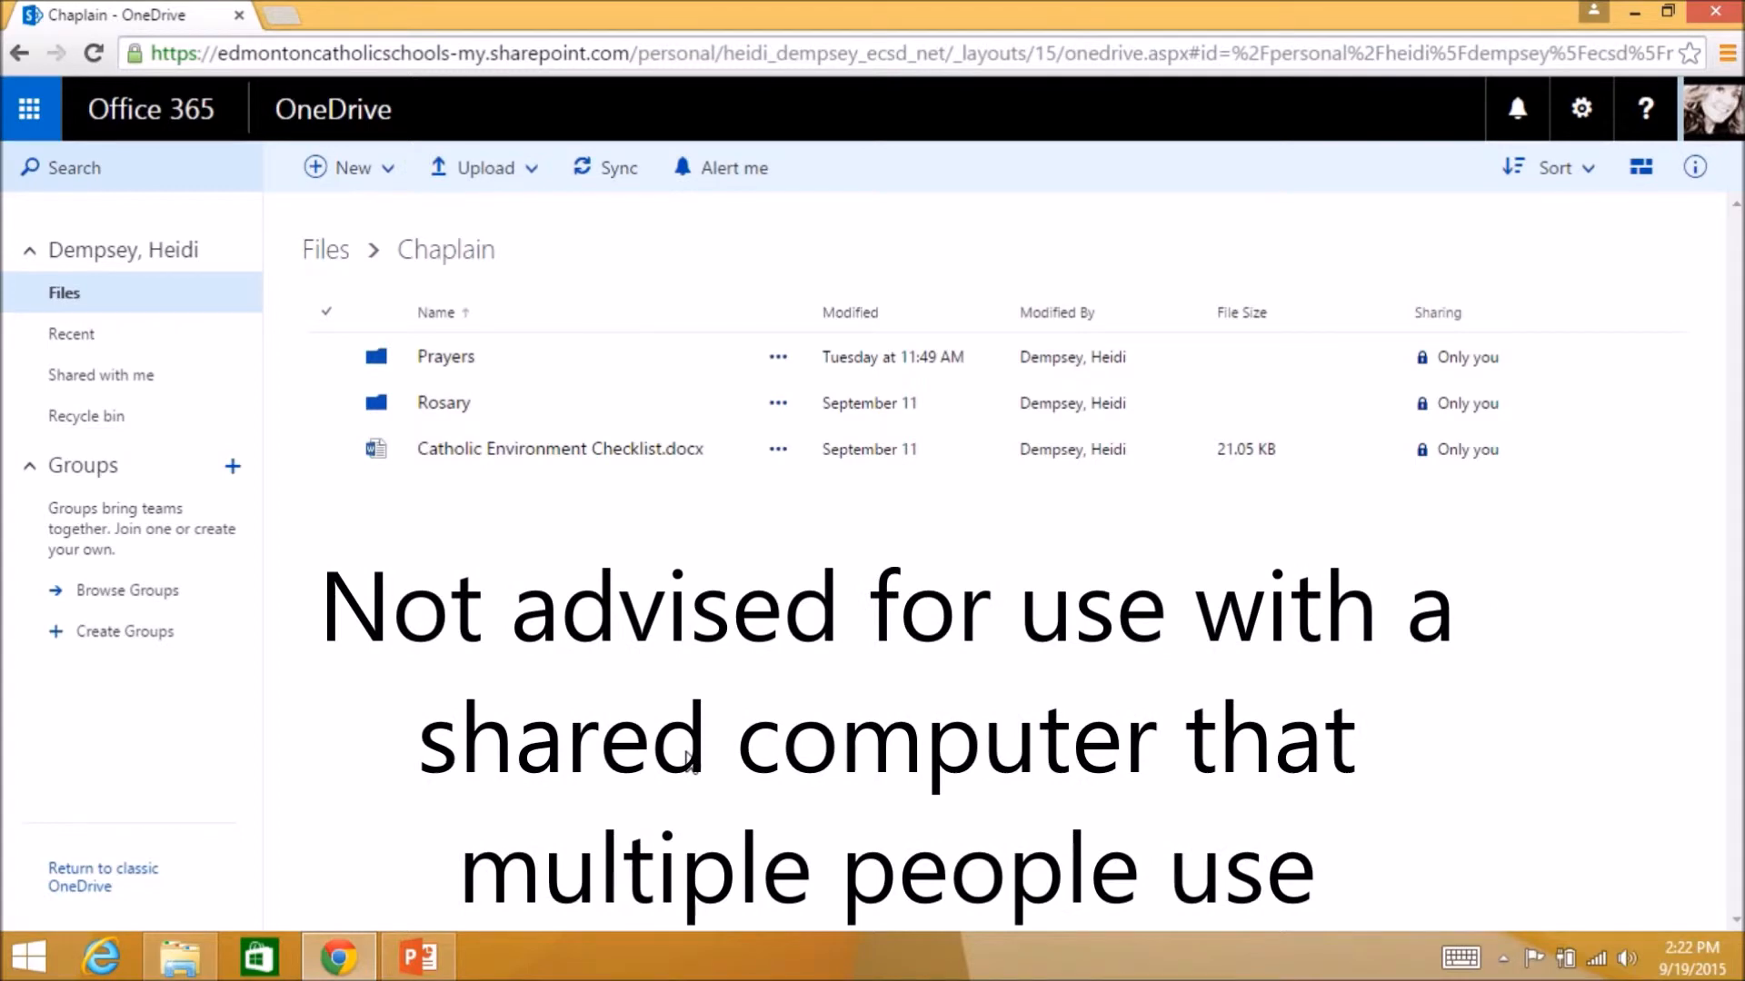
pyautogui.moveTo(690, 759)
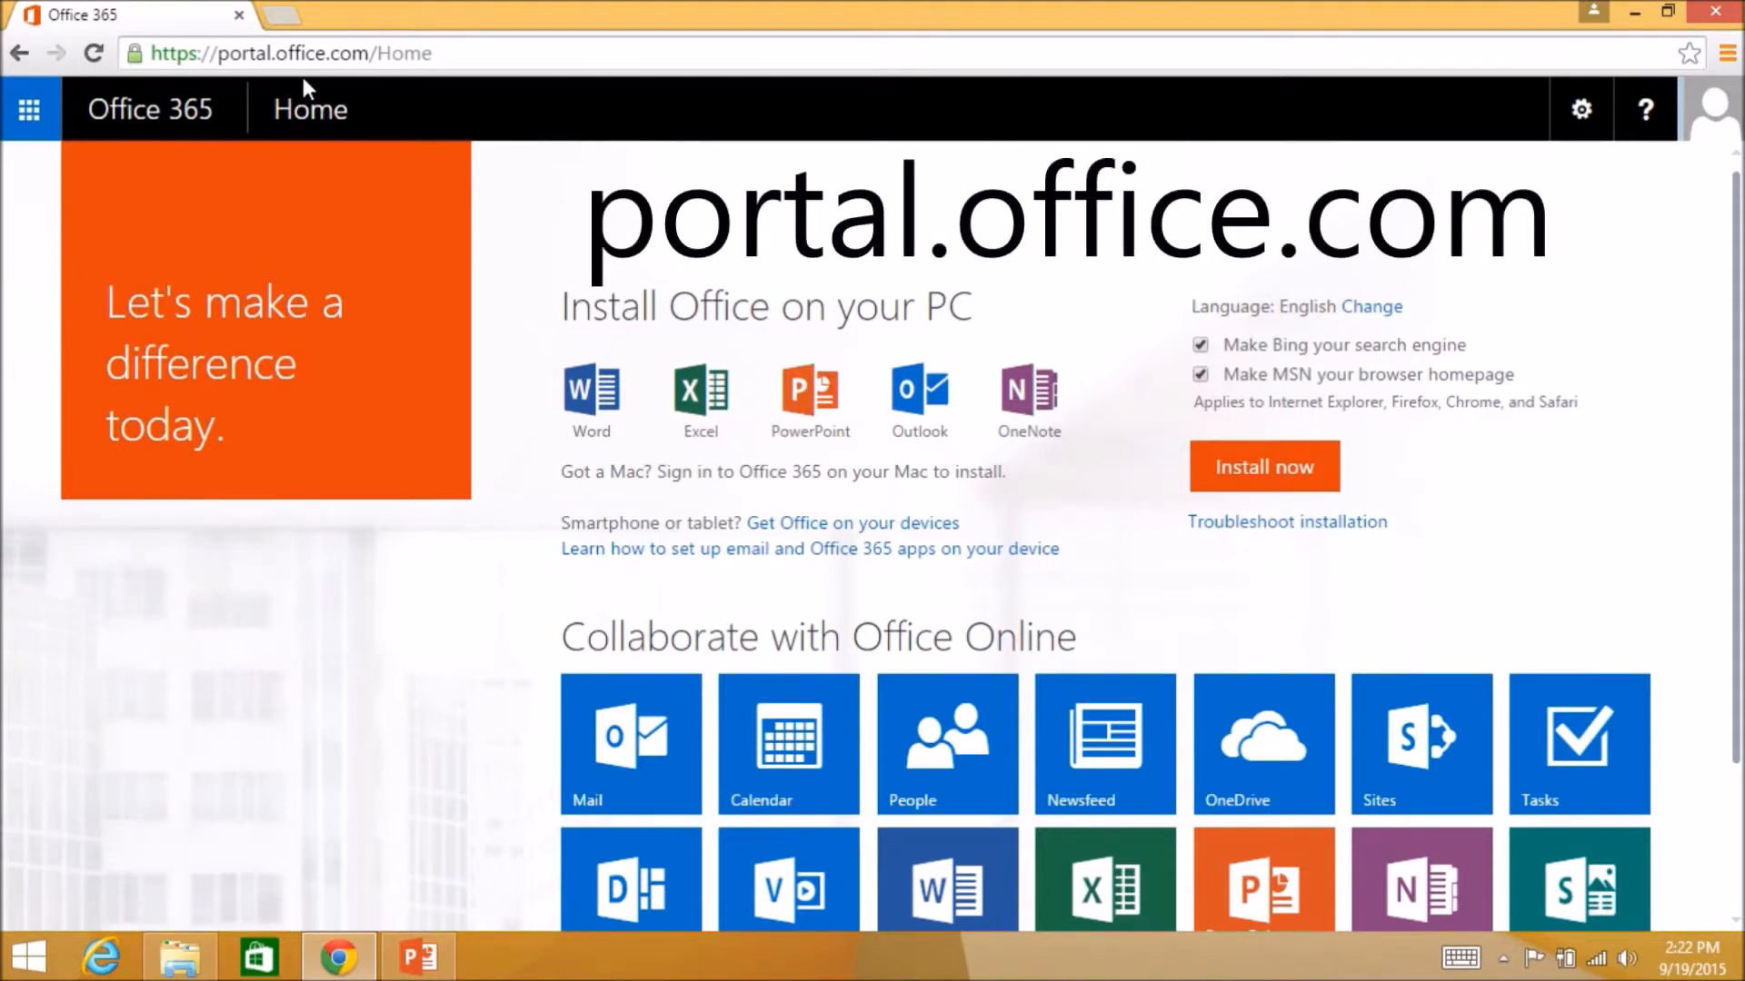
pyautogui.moveTo(432, 90)
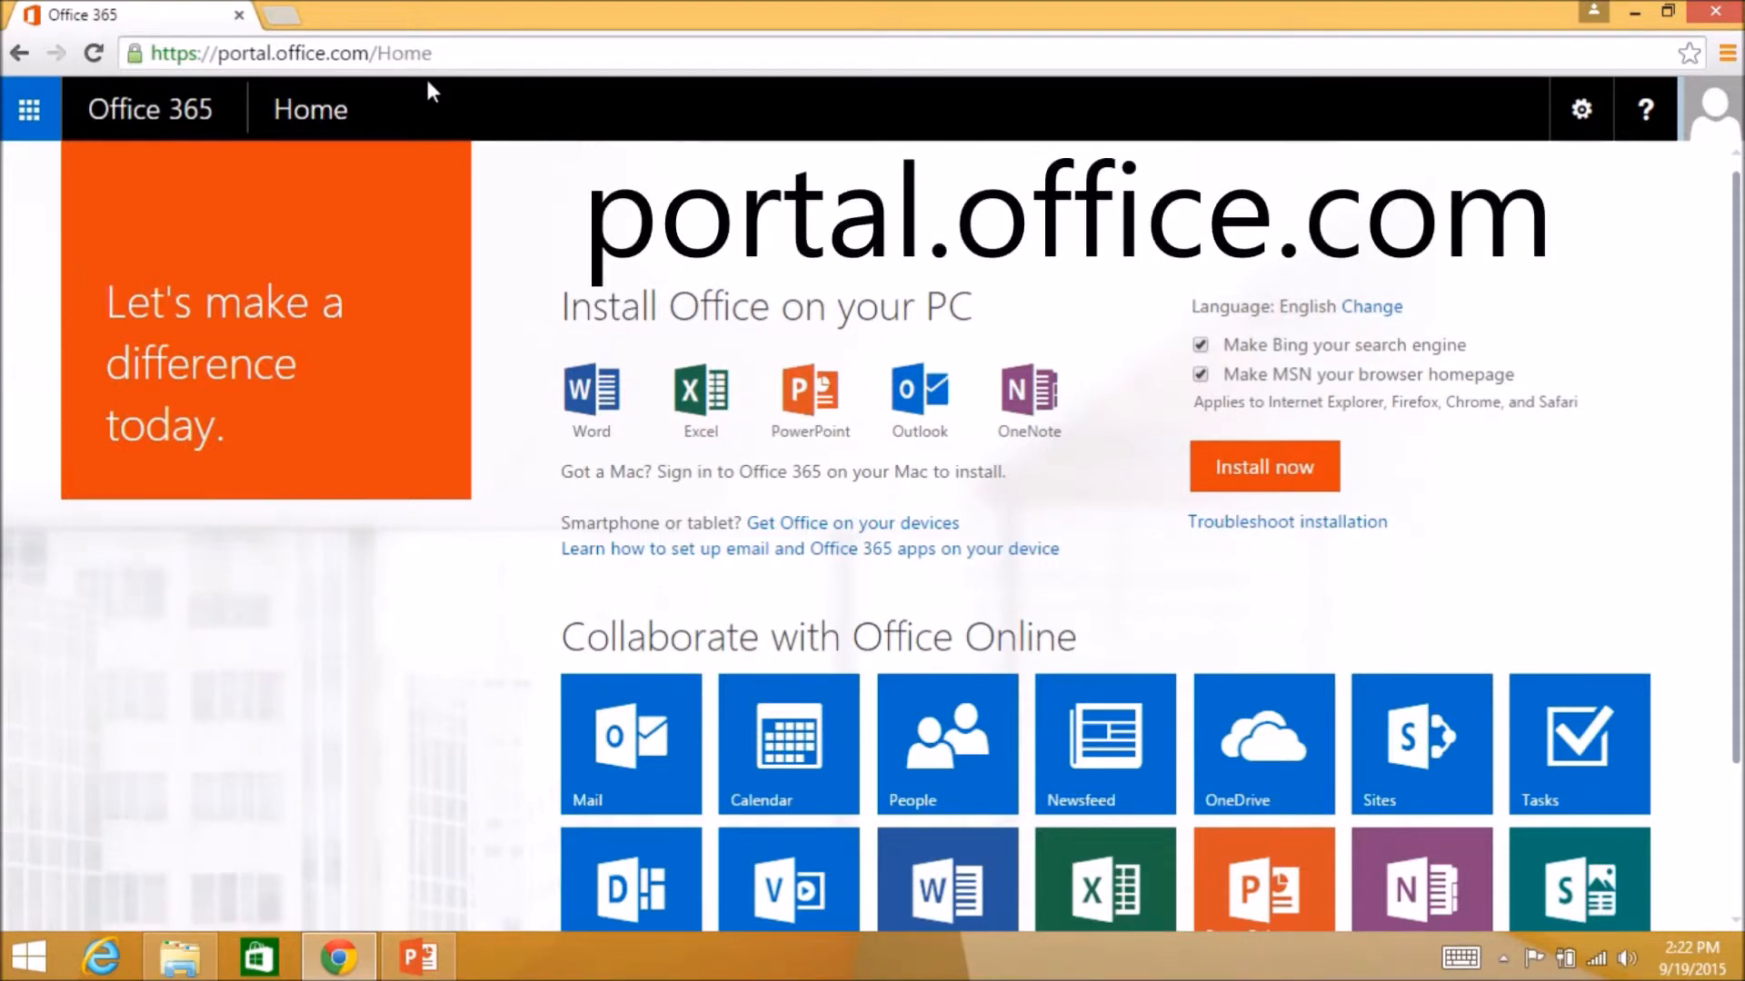
pyautogui.moveTo(1208, 728)
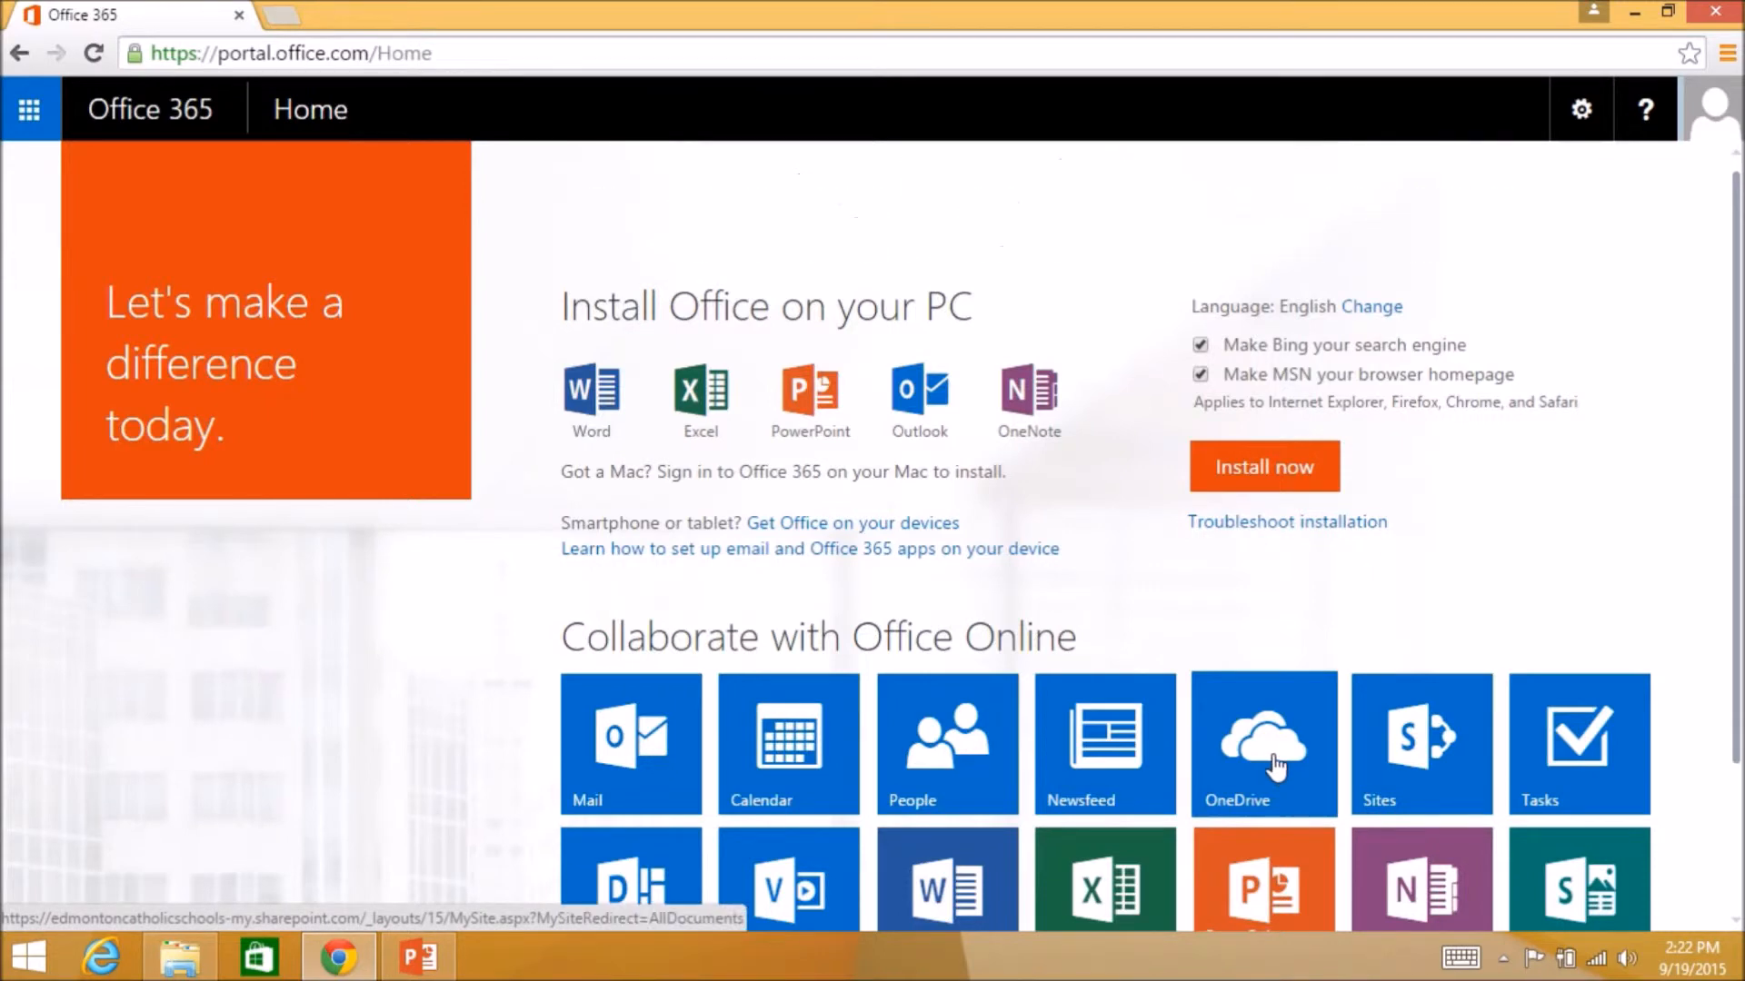
pyautogui.click(1263, 744)
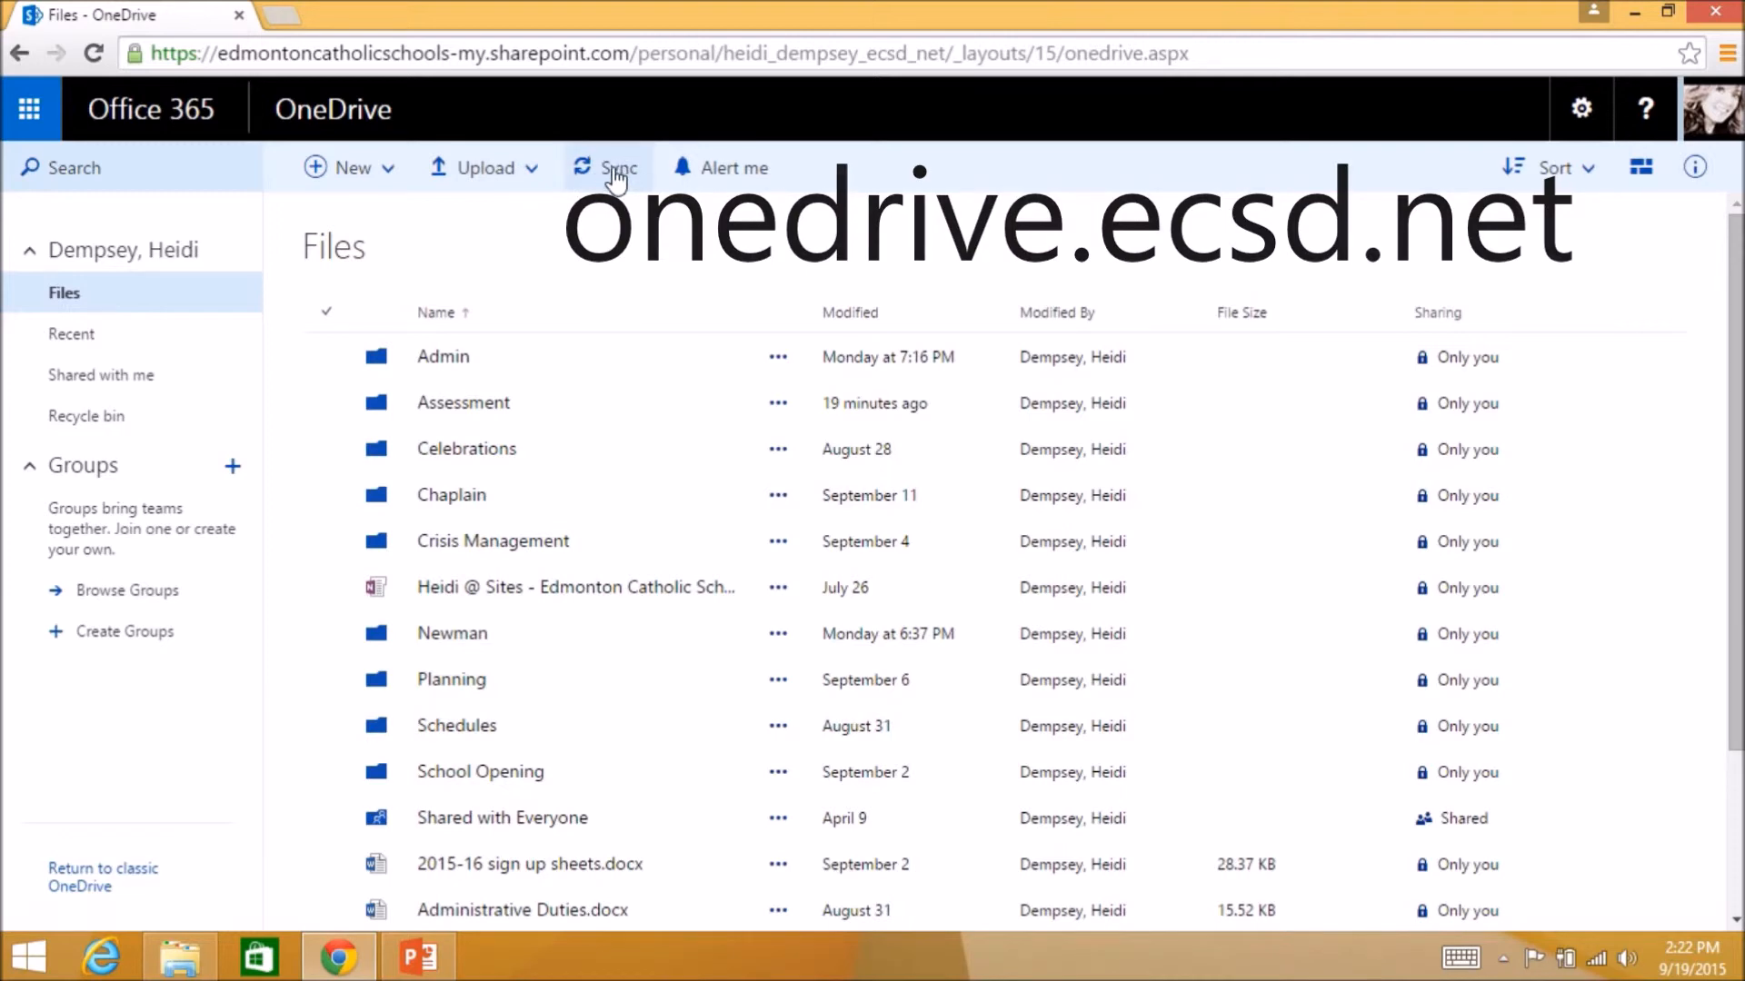
pyautogui.moveTo(618, 168)
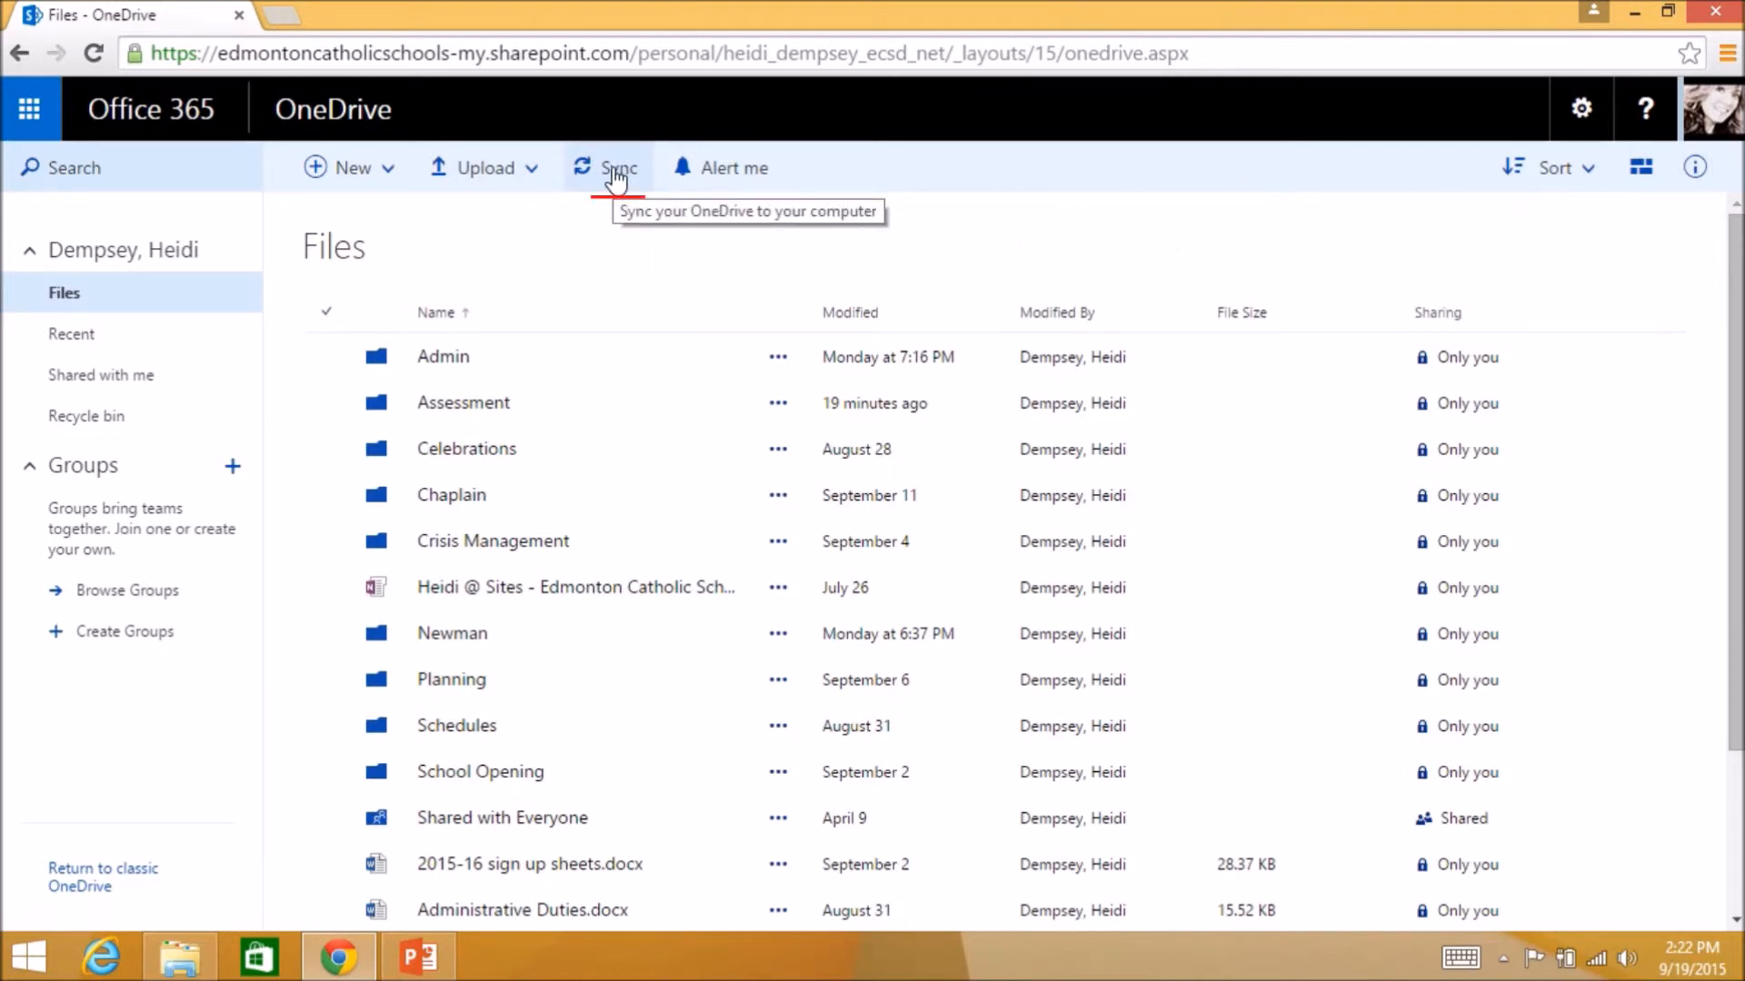
# - Choose Sync on the Files library and confirm Sync now in the popup
pyautogui.click(614, 167)
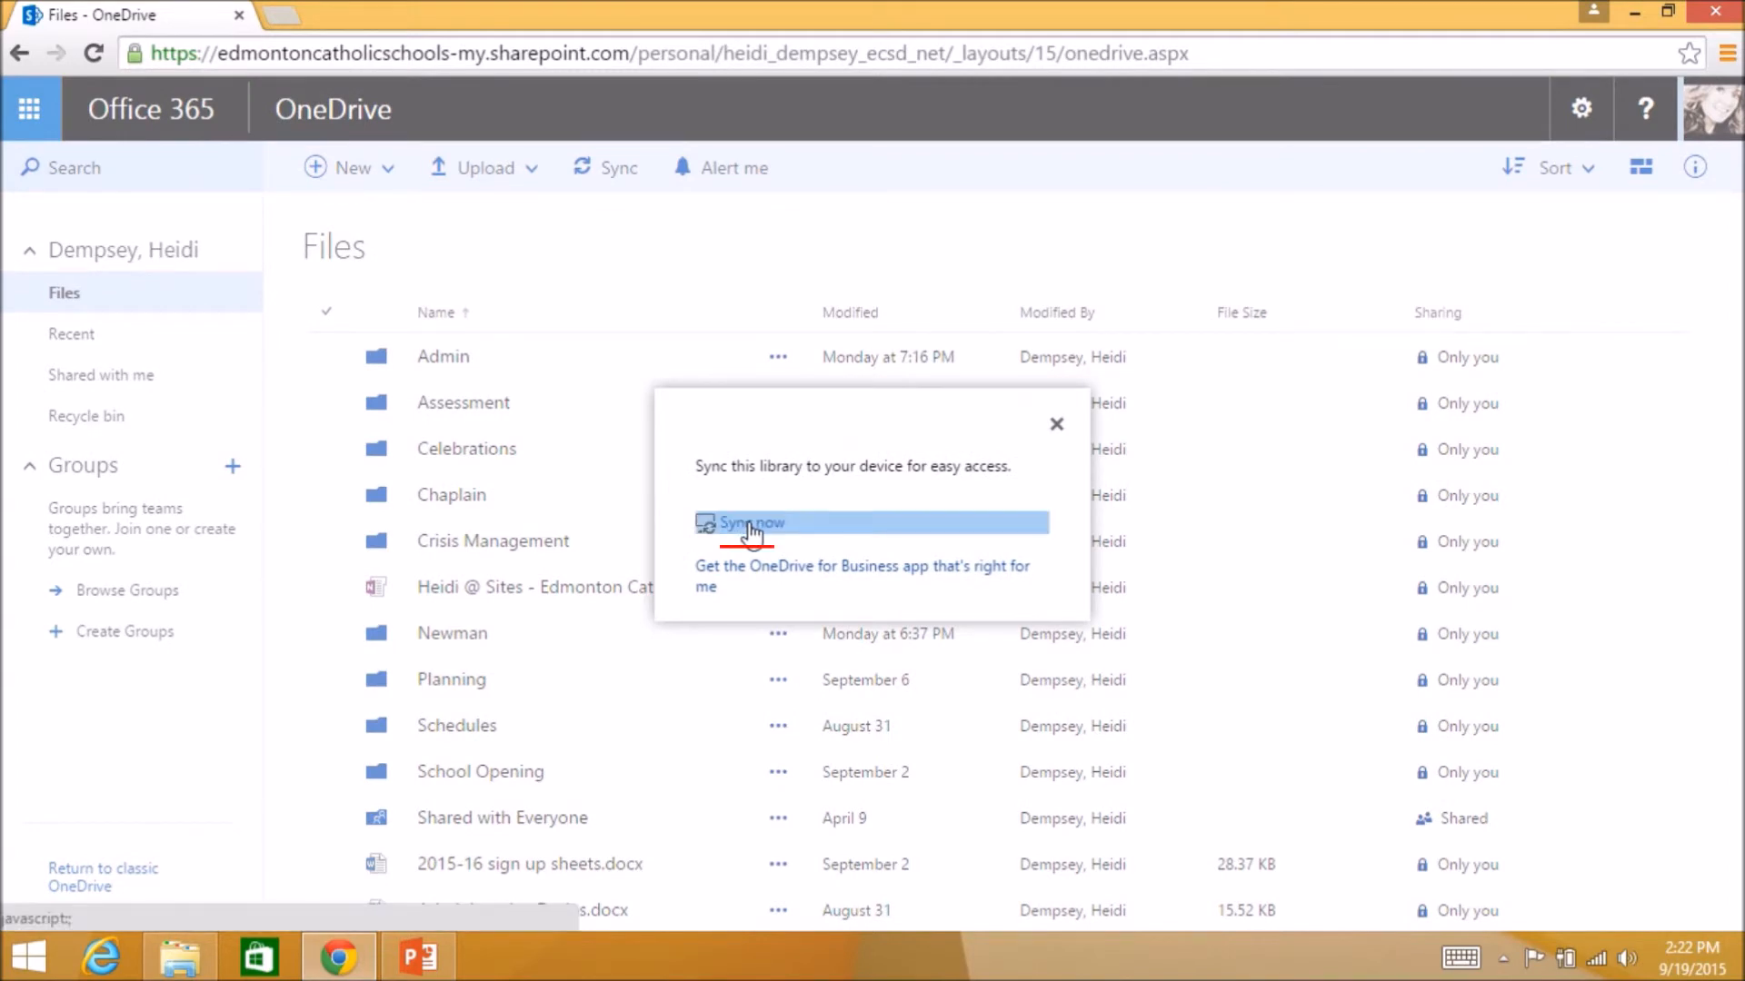
pyautogui.click(751, 524)
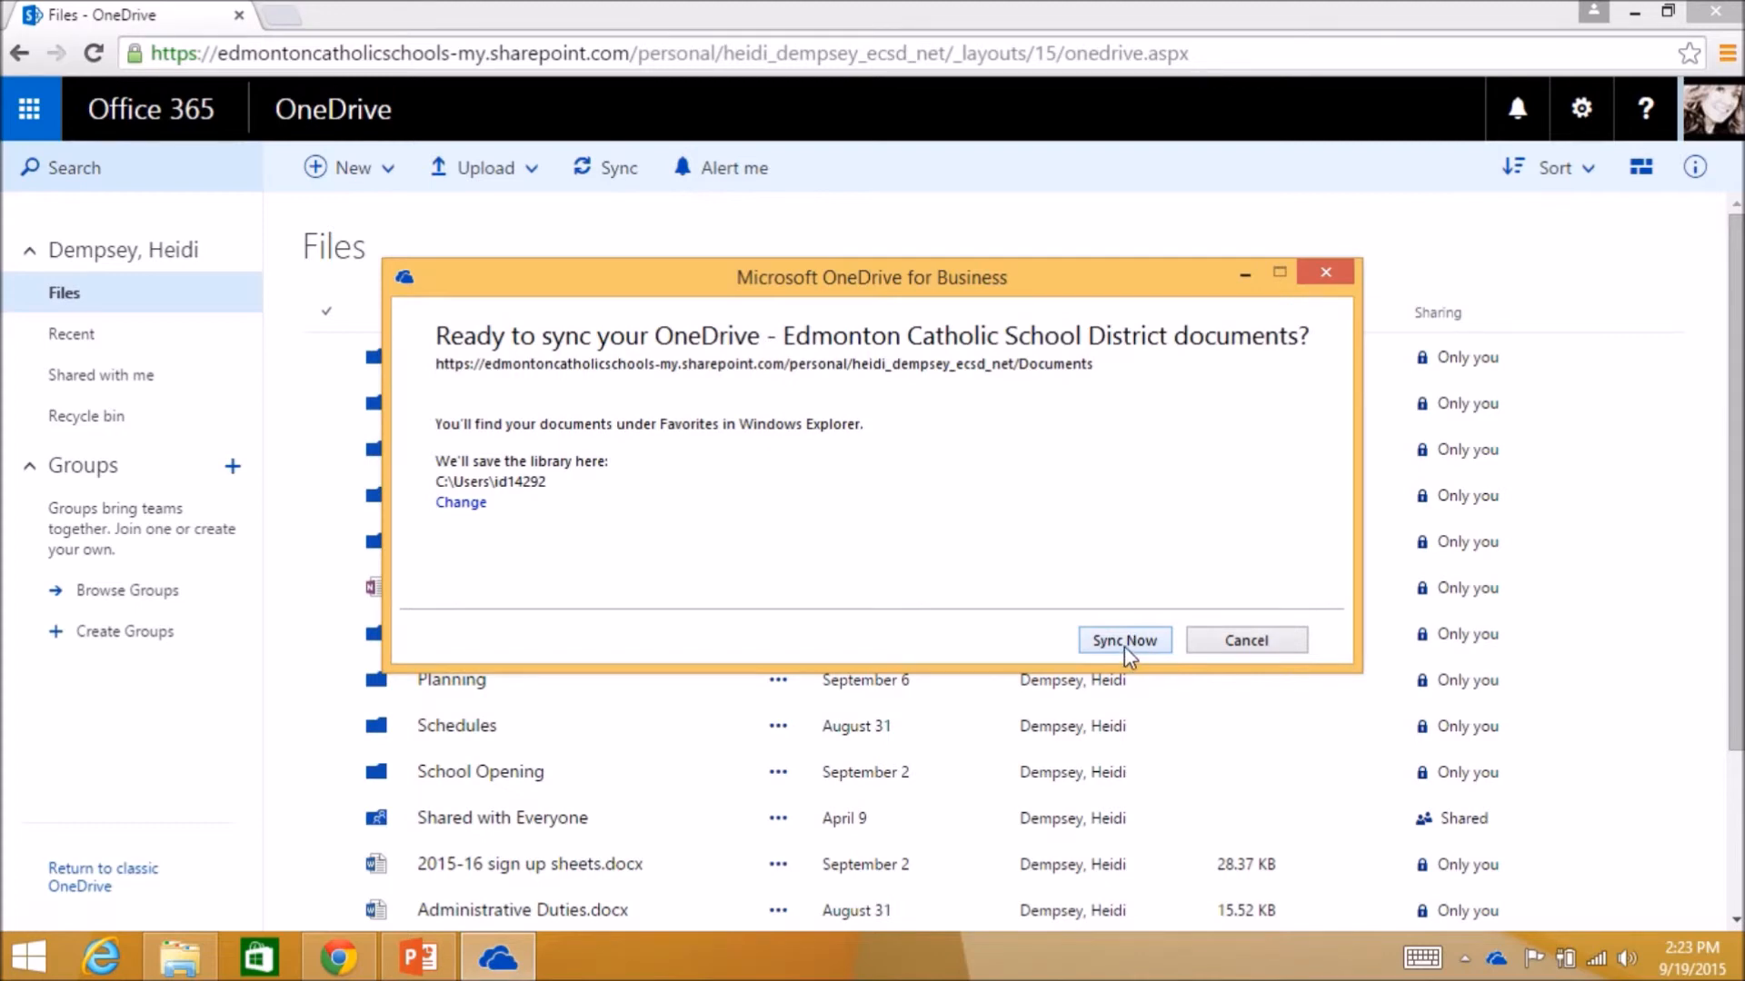
# - Start syncing the district documents library locally and show the synced files in File Explorer
pyautogui.click(1123, 639)
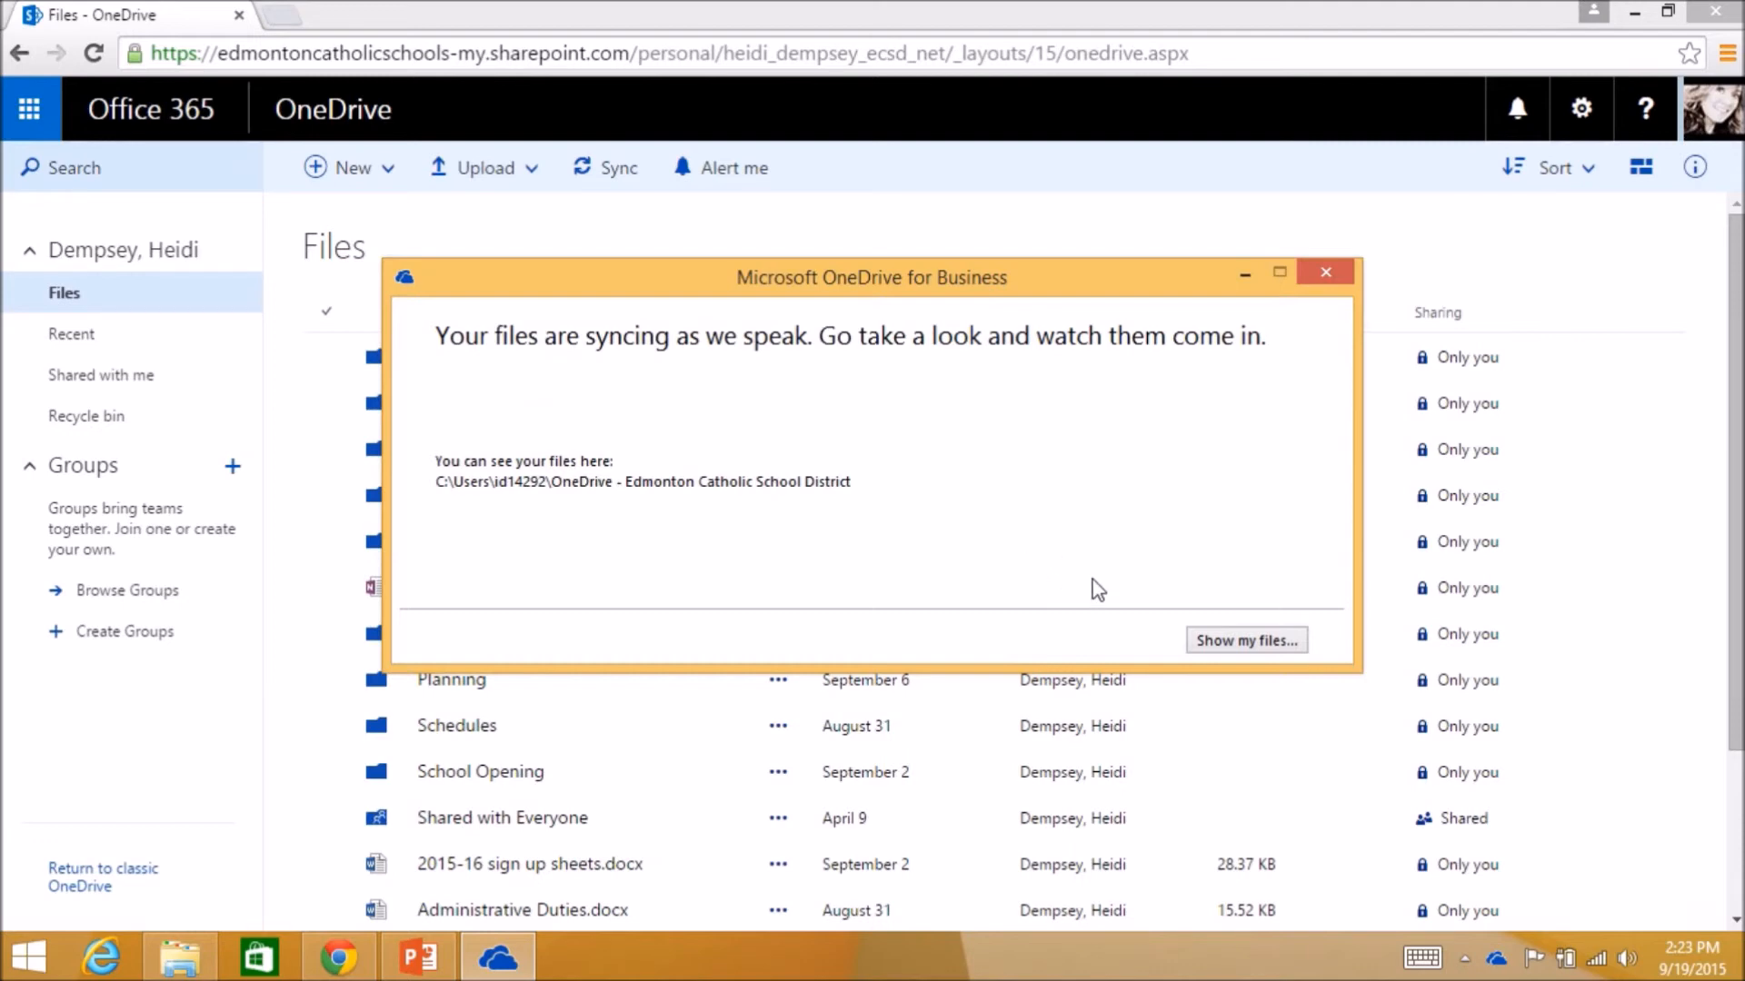
pyautogui.click(1244, 640)
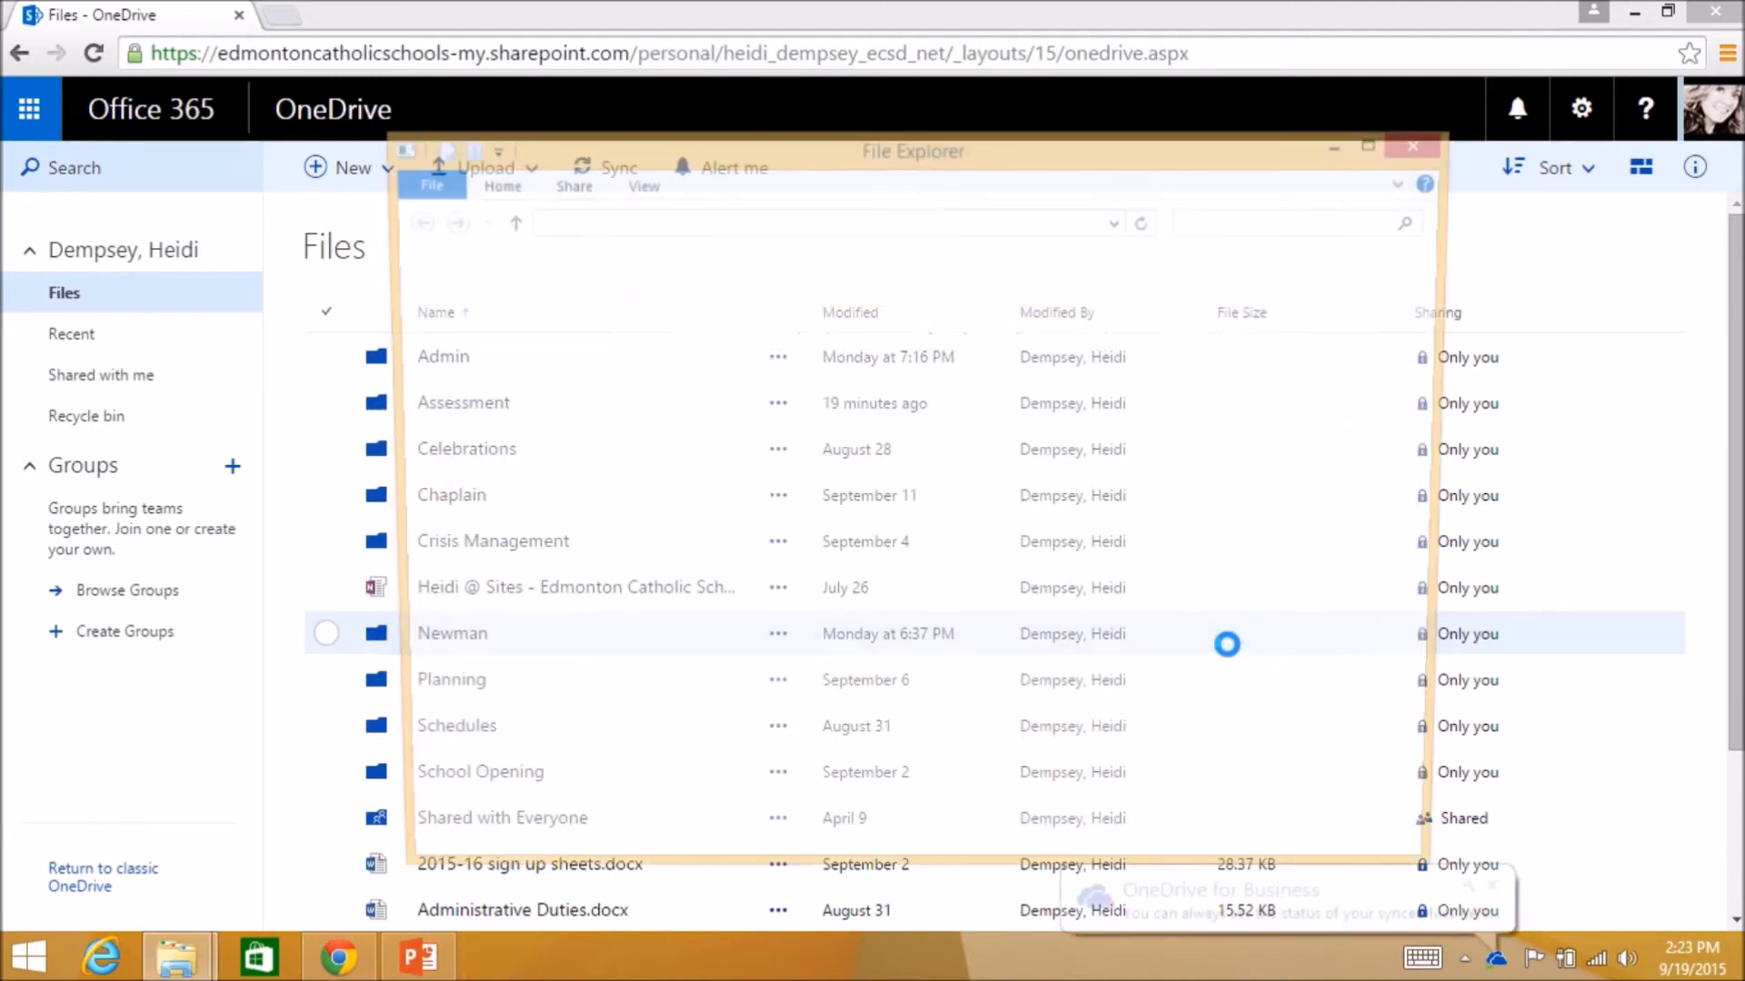